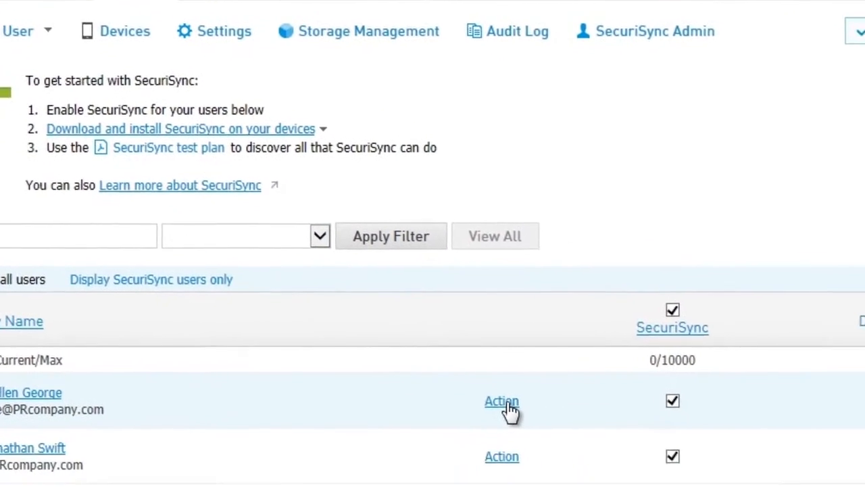
View the first SecuriSync user's actions, then scroll to the Voice & Fax and Collaboration catalogue
click(502, 401)
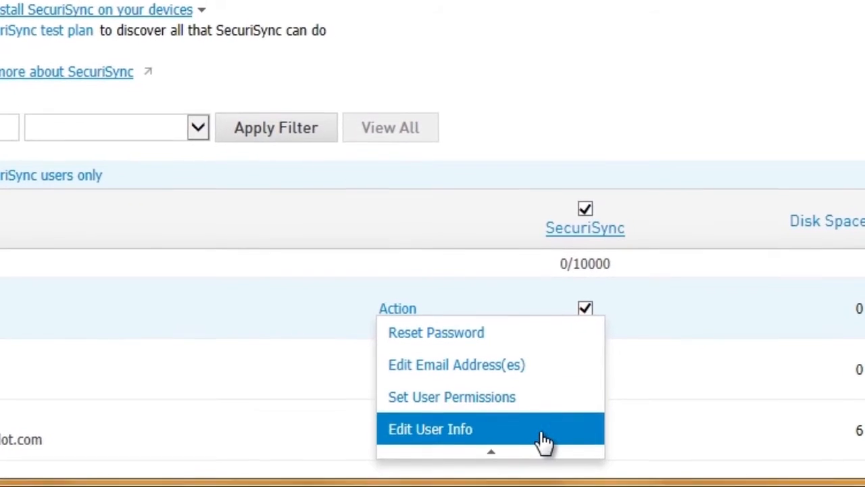
scroll(down, 3)
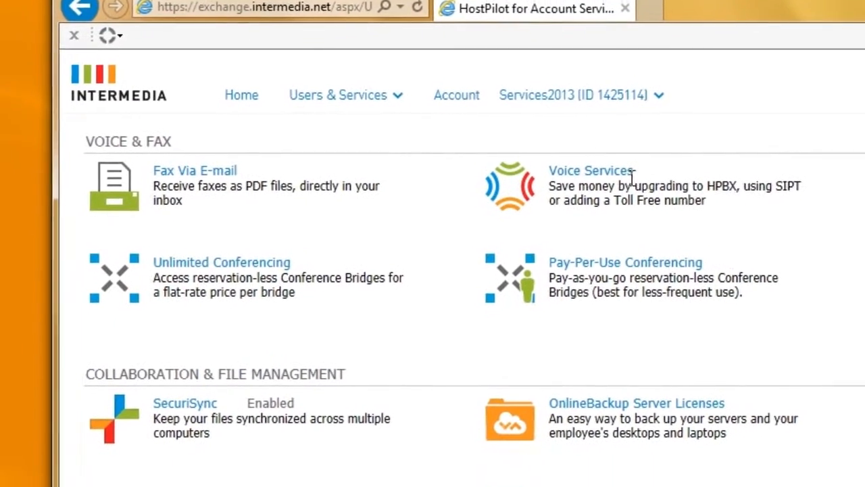
Request information on Hosted PBX and SIP Trunking through the Voice Services form
click(590, 170)
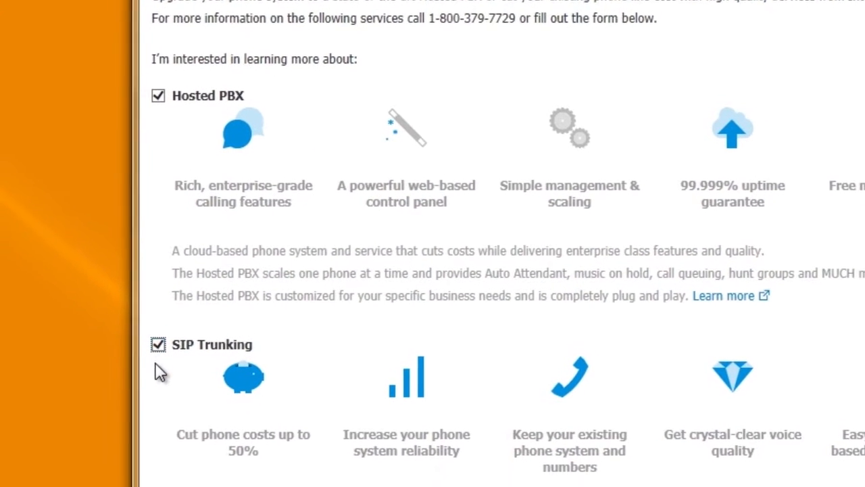
scroll(down, 3)
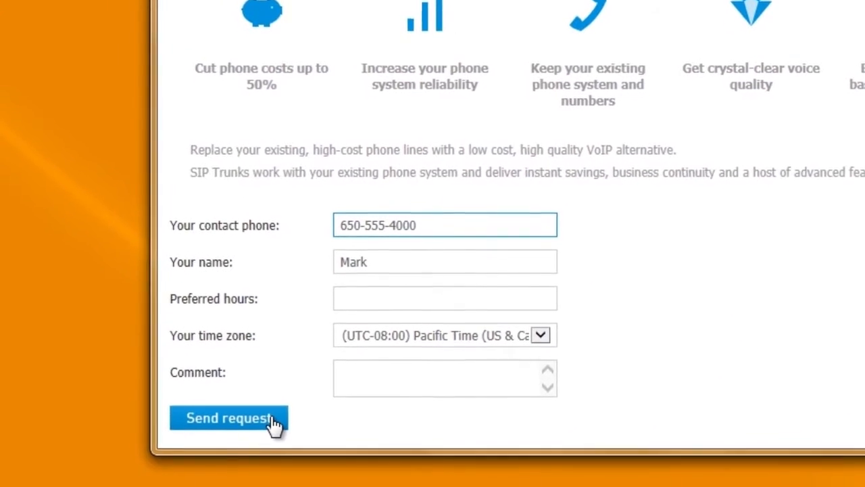
click(228, 417)
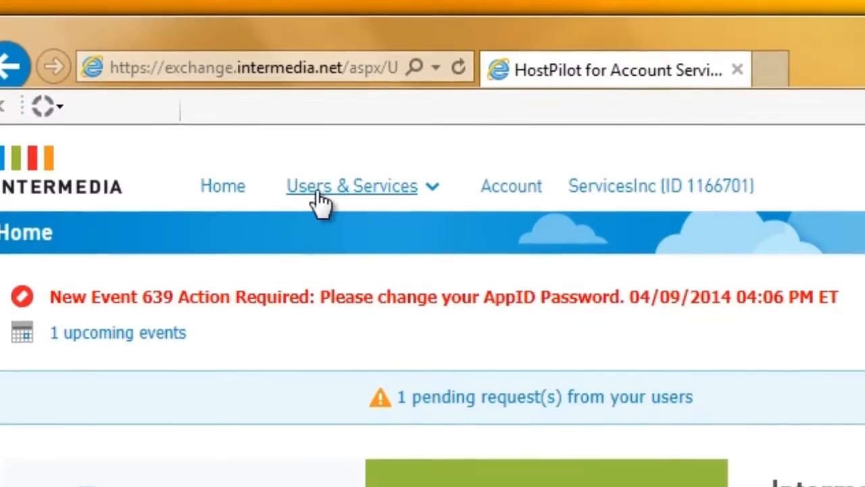
Open the Users Overview under Users & Services and show the Create User options
click(351, 186)
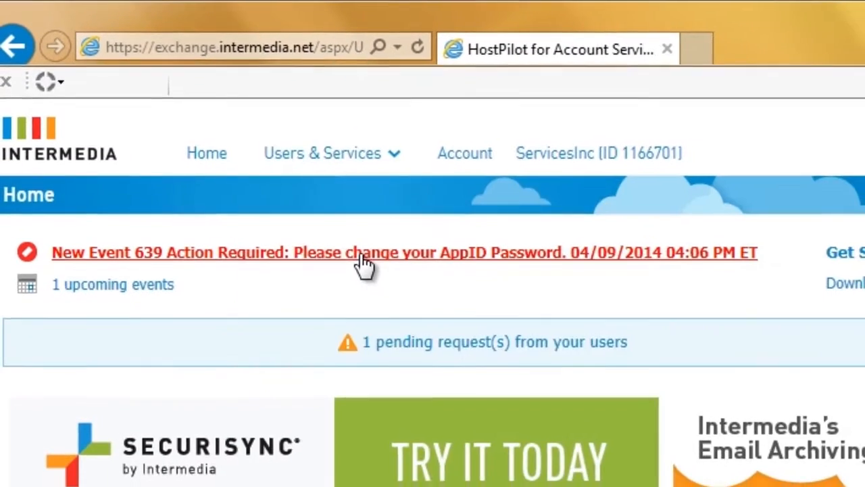
click(404, 252)
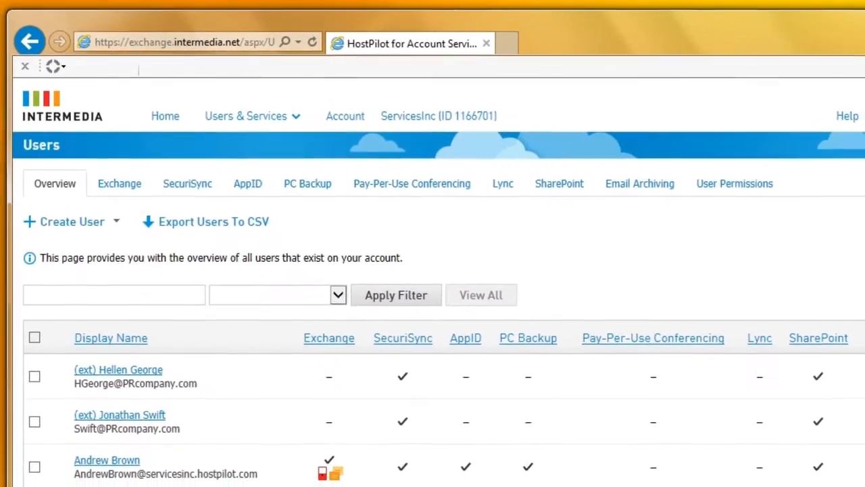
scroll(down, 3)
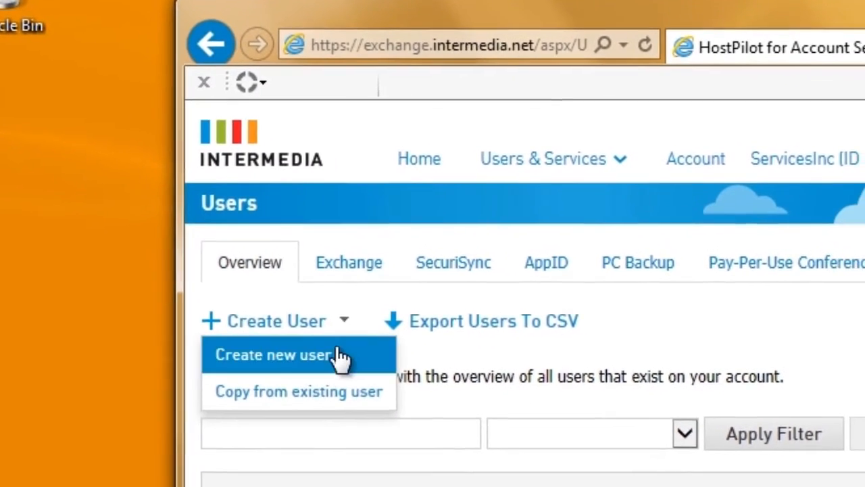
Create a new user with Exchange, SecuriSync, AppID, PC Backup and Lync
click(274, 354)
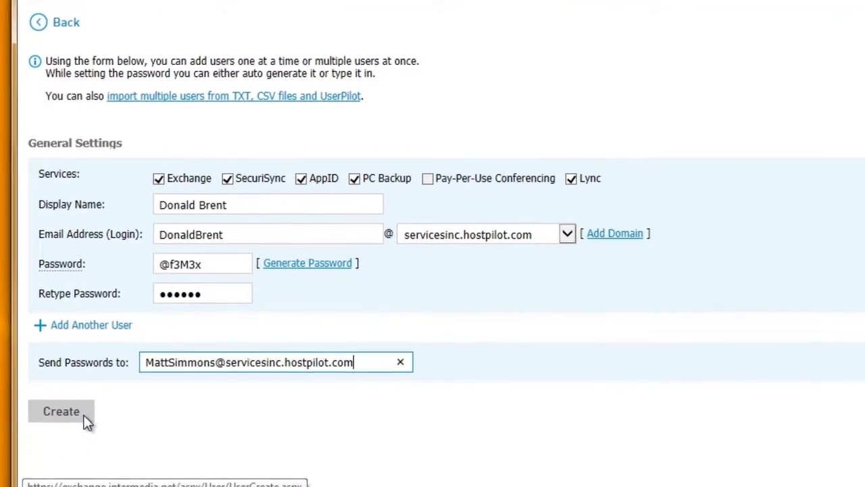
click(61, 410)
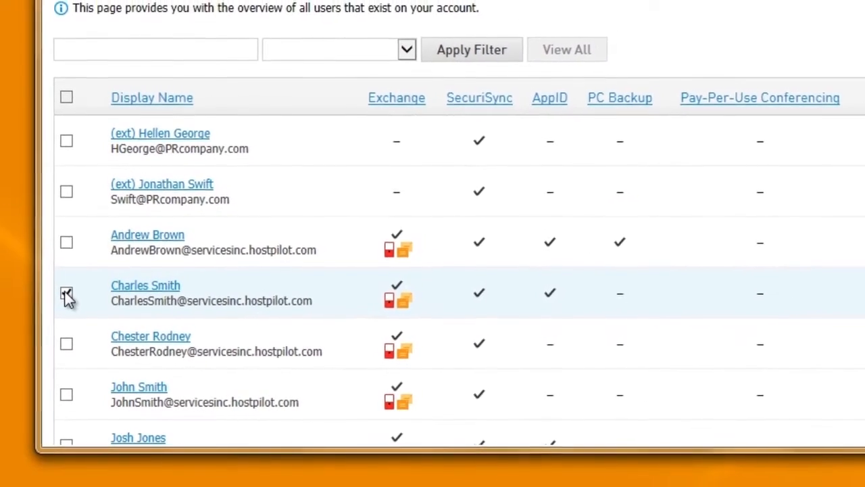
Select the fourth user, then view UserPilot's Auto Create, Auto Delete and Synchronization settings
click(67, 294)
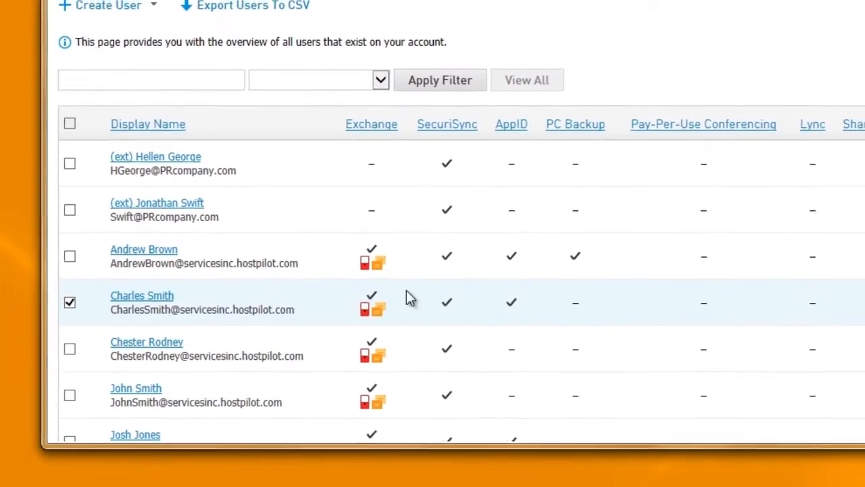
scroll(down, 3)
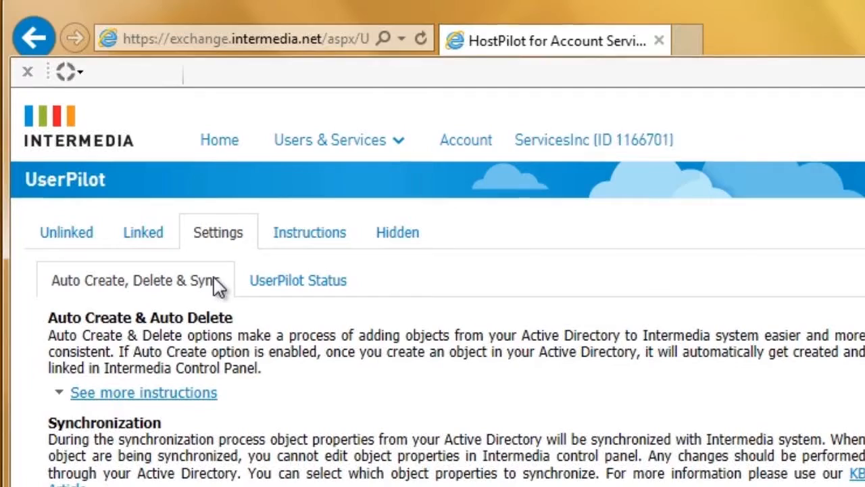
scroll(down, 3)
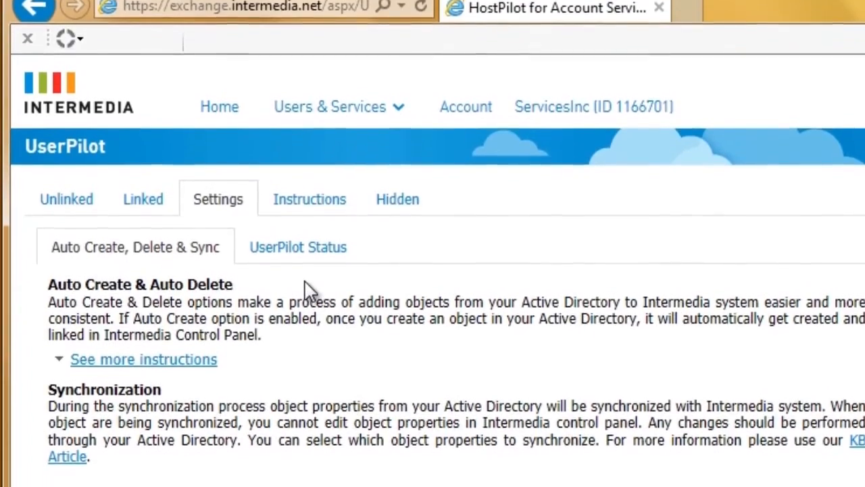
scroll(down, 3)
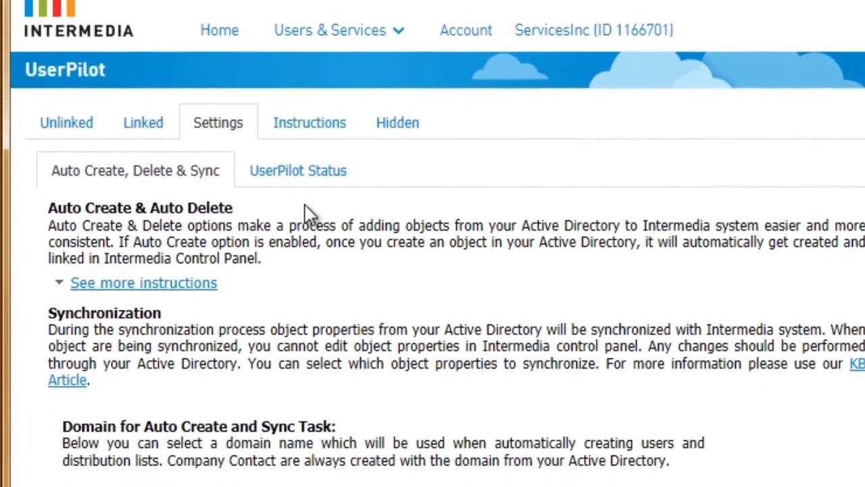
scroll(down, 3)
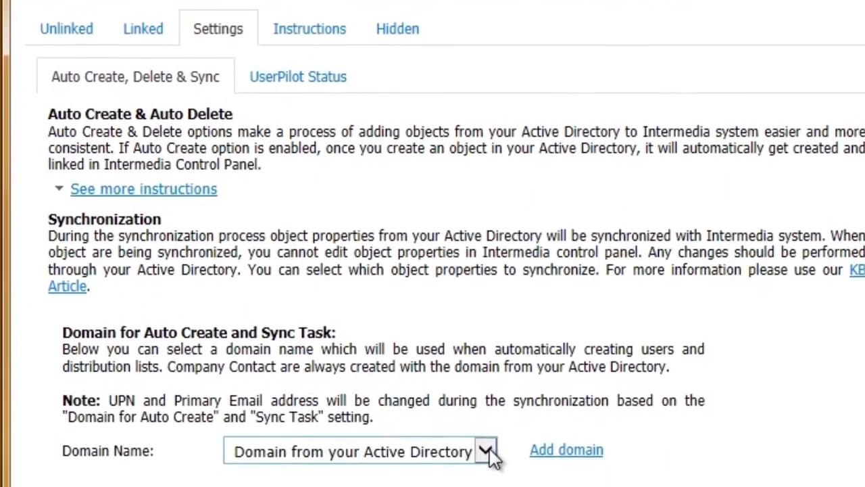
click(485, 451)
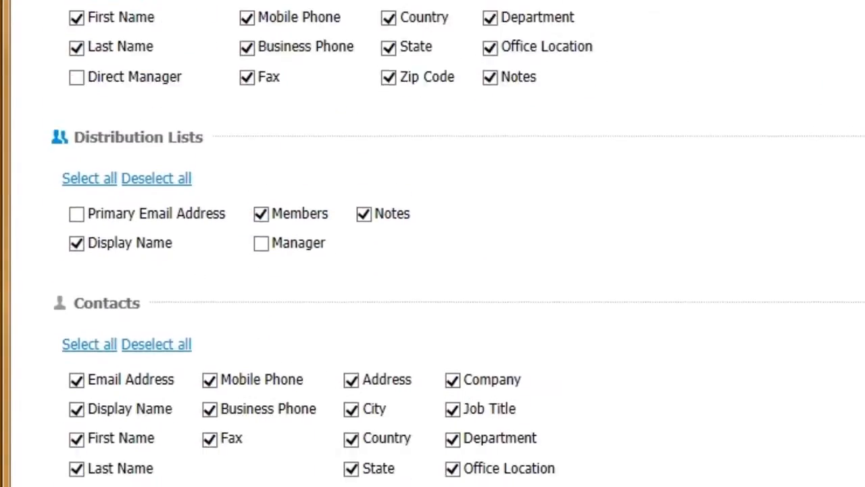
scroll(down, 3)
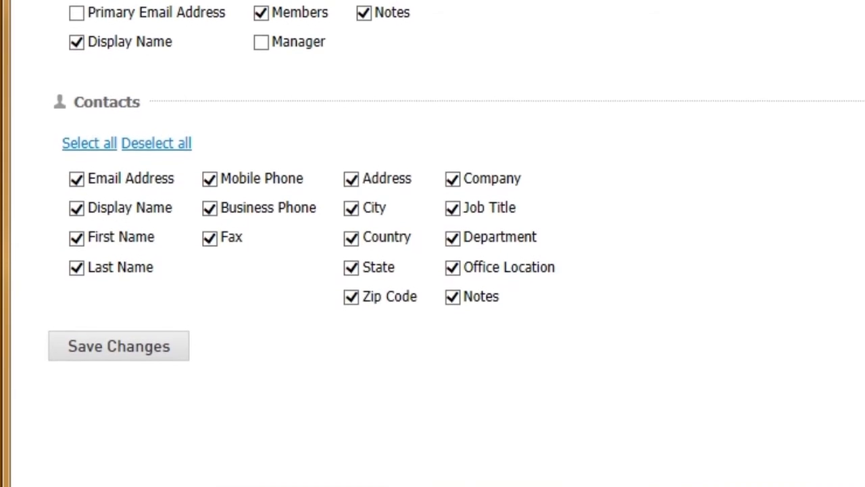